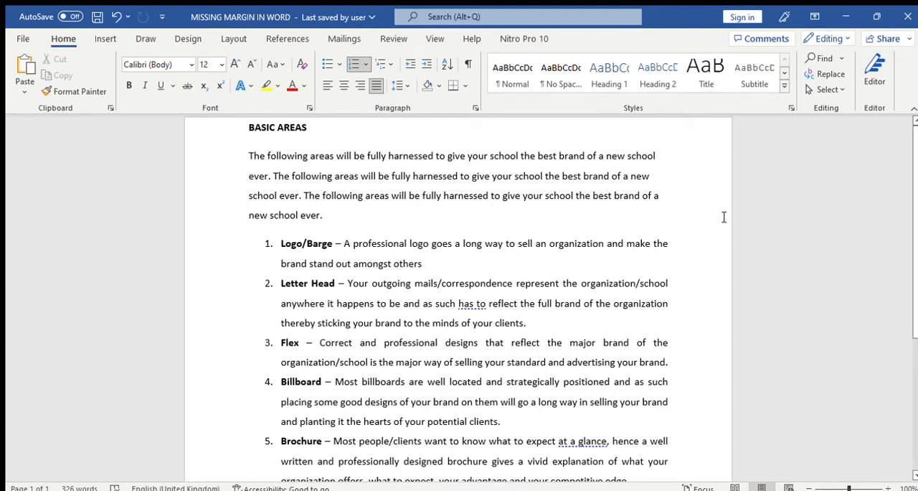
{"action": "mouse_move", "coordinate": [429, 174]}
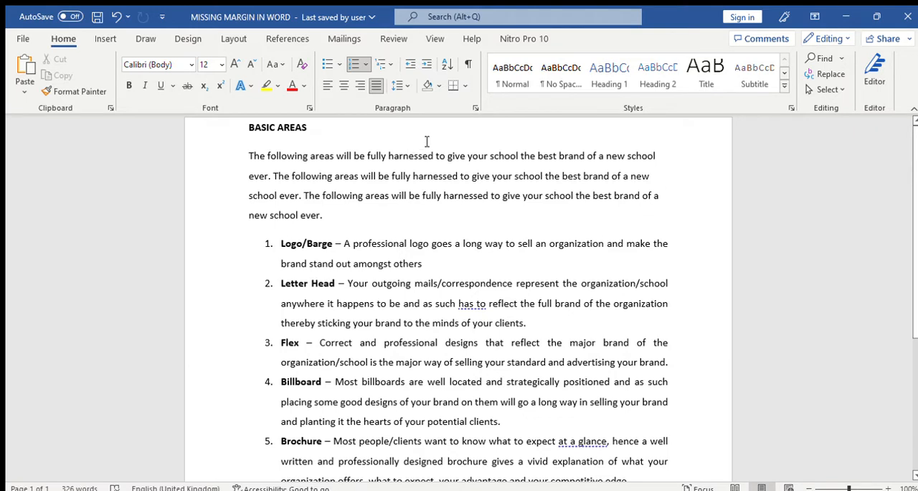
{"action": "mouse_move", "coordinate": [429, 143]}
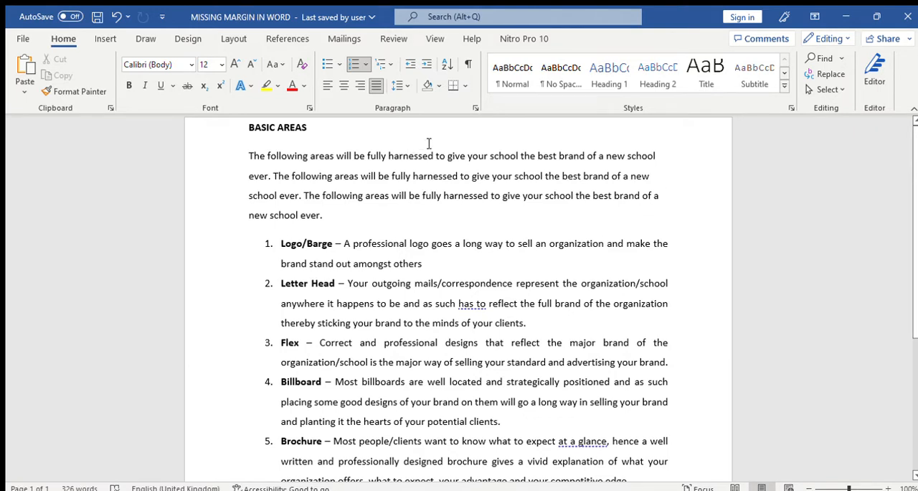
{"action": "mouse_move", "coordinate": [445, 207]}
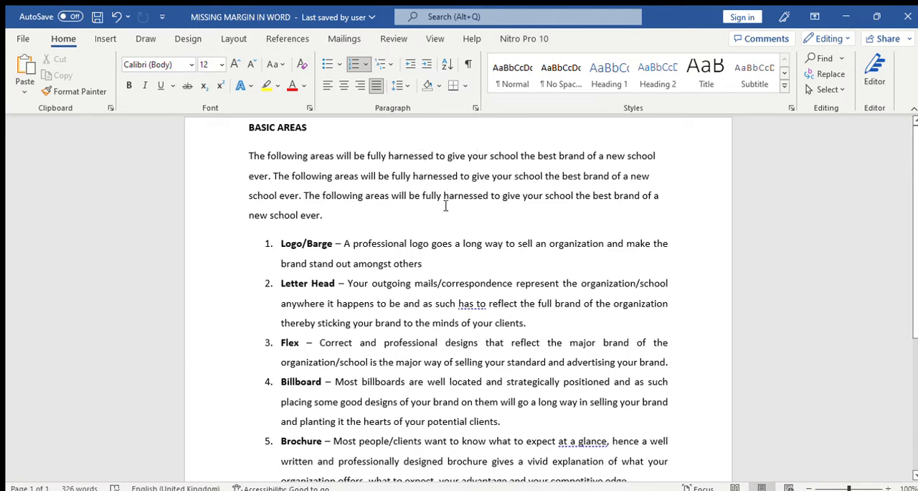
{"action": "mouse_move", "coordinate": [442, 163]}
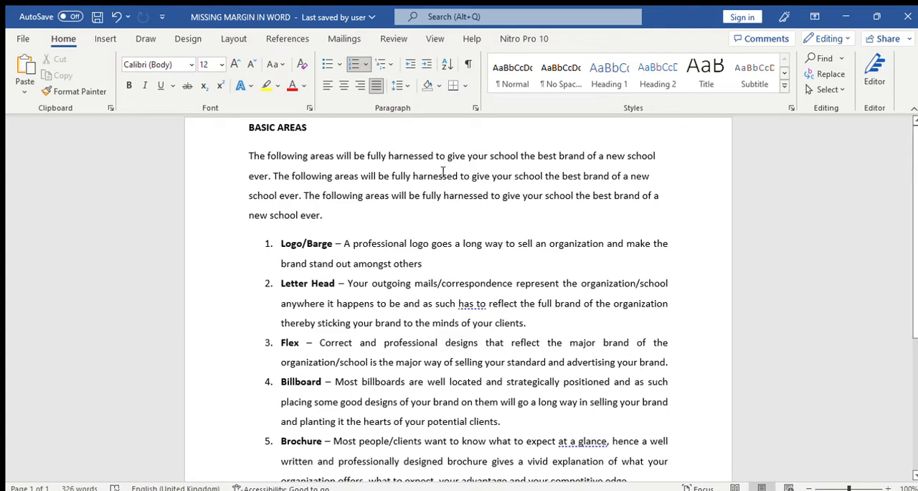
{"action": "mouse_move", "coordinate": [448, 139]}
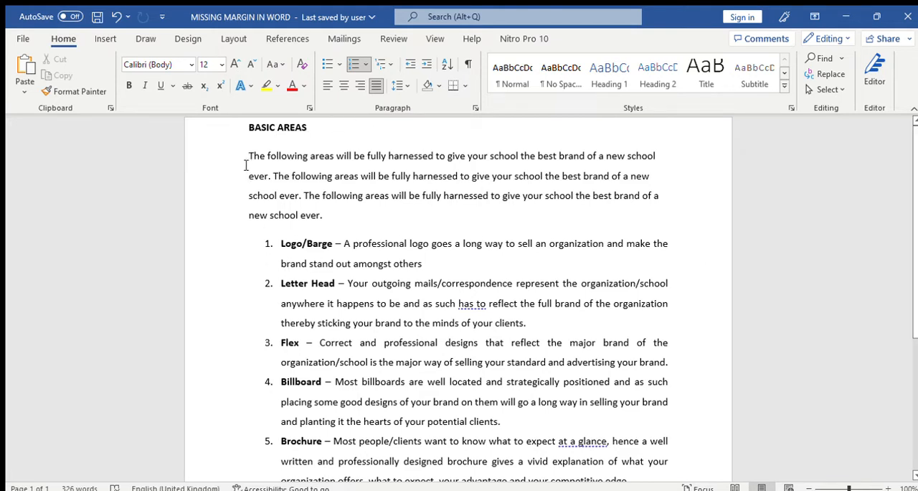
{"action": "mouse_move", "coordinate": [264, 198]}
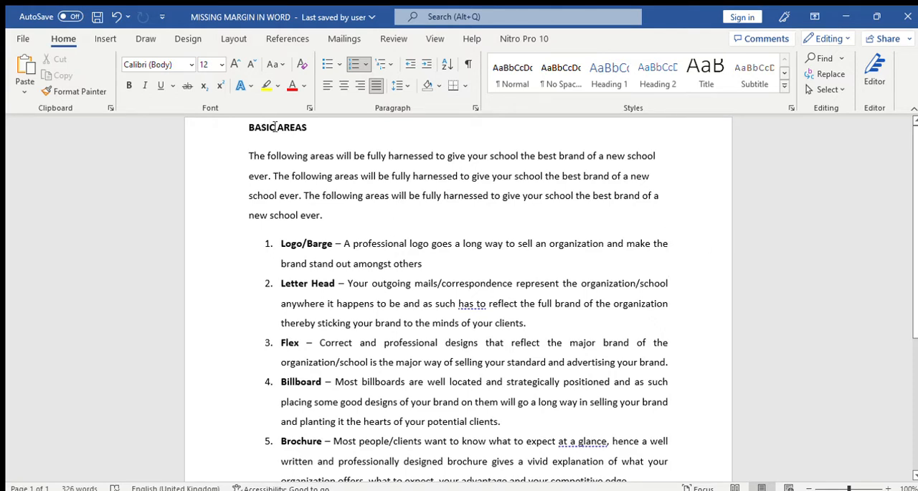
Scroll down the document to review the restored white space and the numbered list.
{"action": "scroll", "scroll_direction": "down", "scroll_amount": 3}
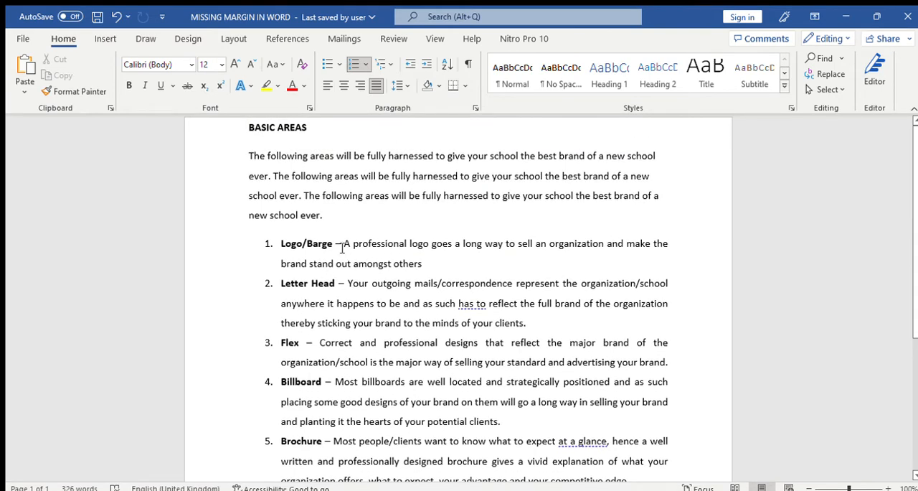
{"action": "mouse_move", "coordinate": [403, 171]}
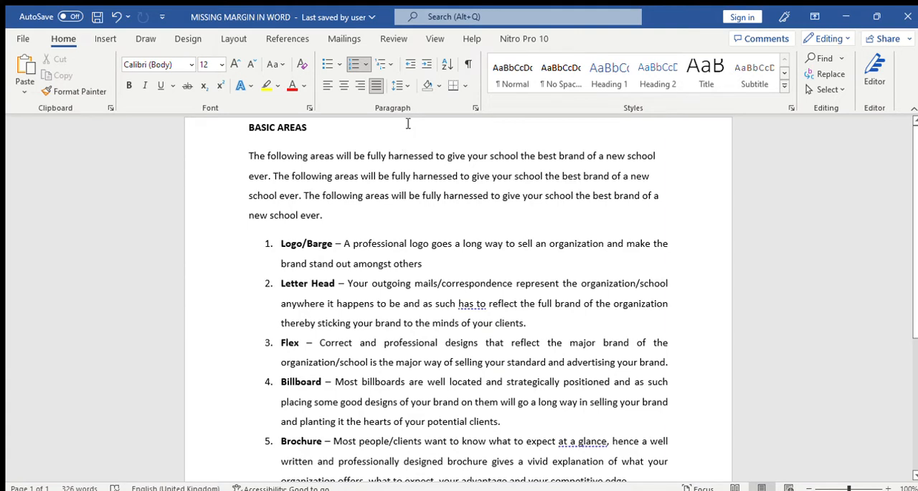
{"action": "mouse_move", "coordinate": [408, 118]}
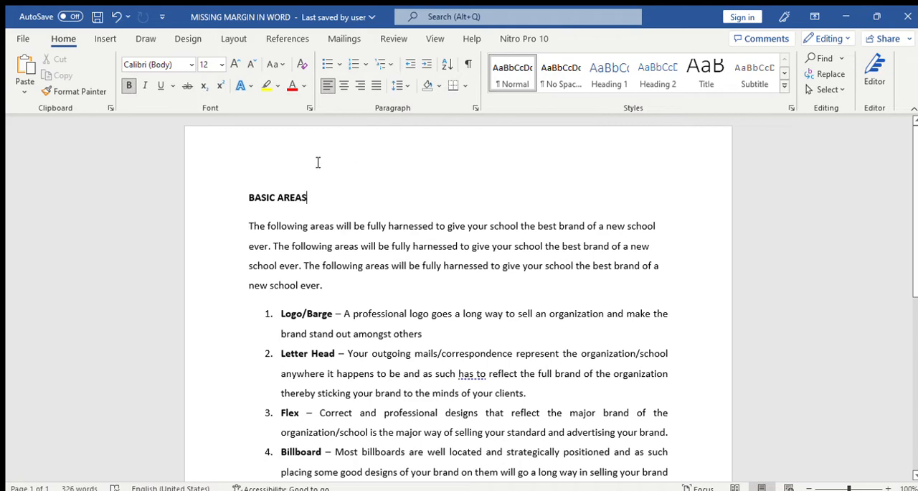
{"action": "mouse_move", "coordinate": [449, 172]}
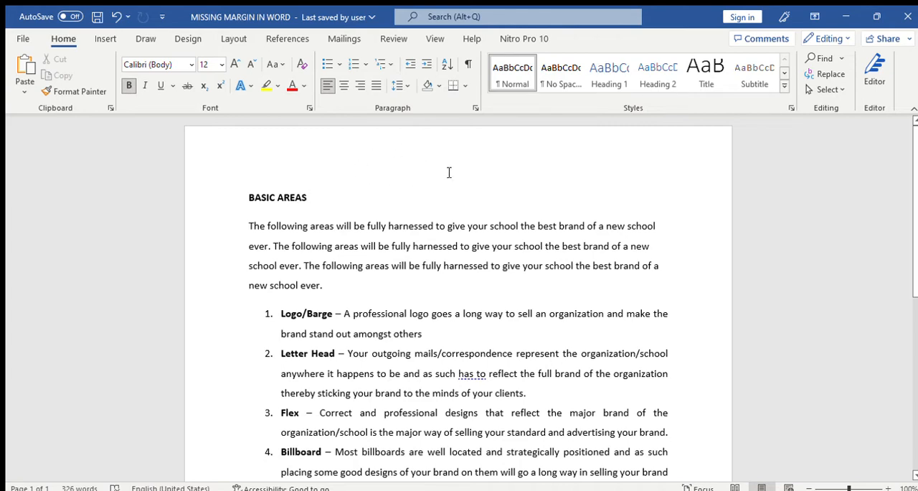
{"action": "scroll", "scroll_direction": "down", "scroll_amount": 3}
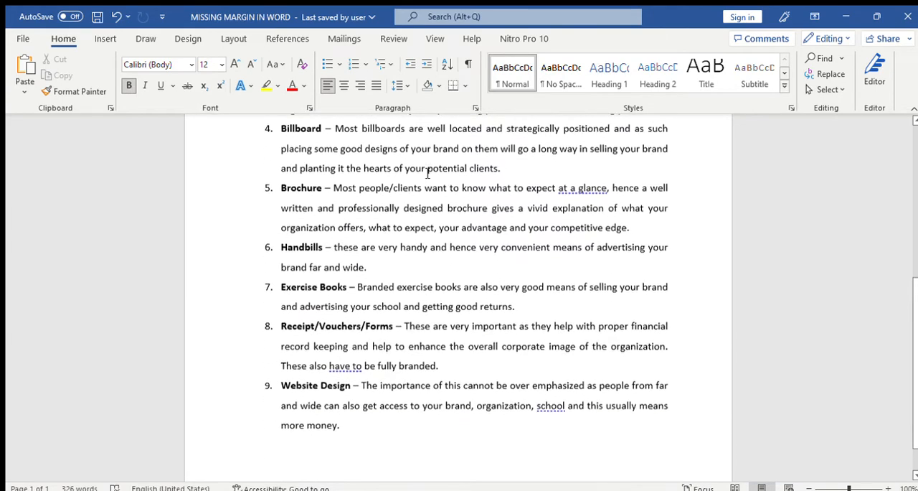
{"action": "scroll", "scroll_direction": "down", "scroll_amount": 3}
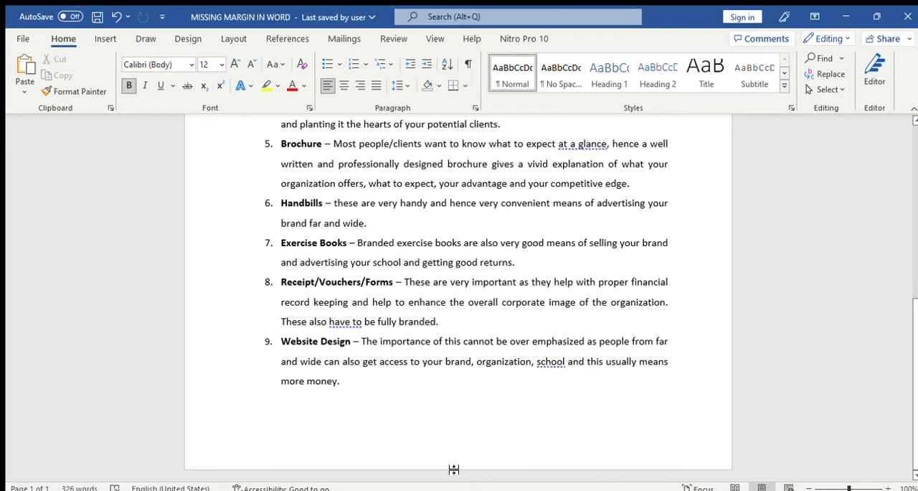
{"action": "mouse_move", "coordinate": [457, 471]}
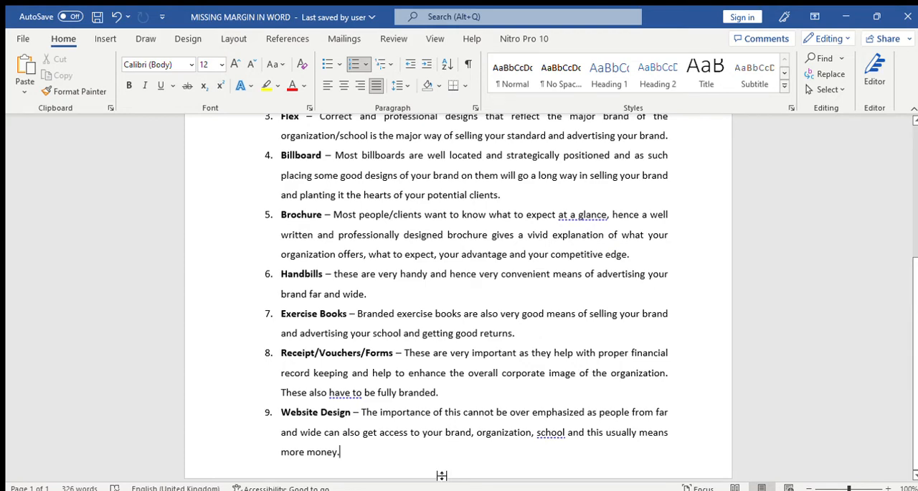
{"action": "scroll", "scroll_direction": "down", "scroll_amount": 3}
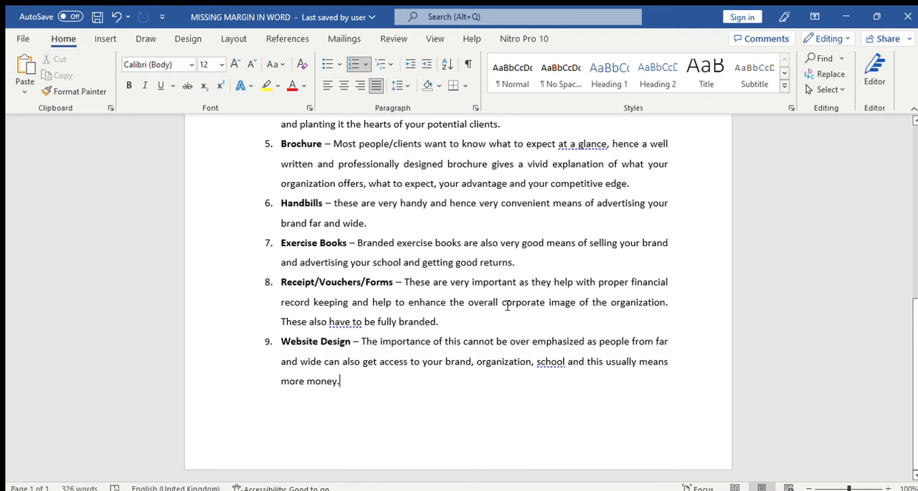
{"action": "mouse_move", "coordinate": [534, 386]}
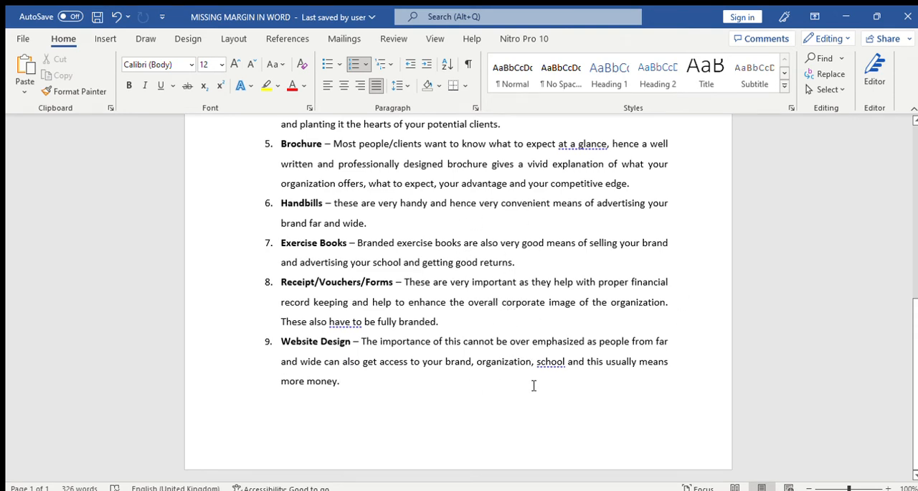
{"action": "mouse_move", "coordinate": [743, 480]}
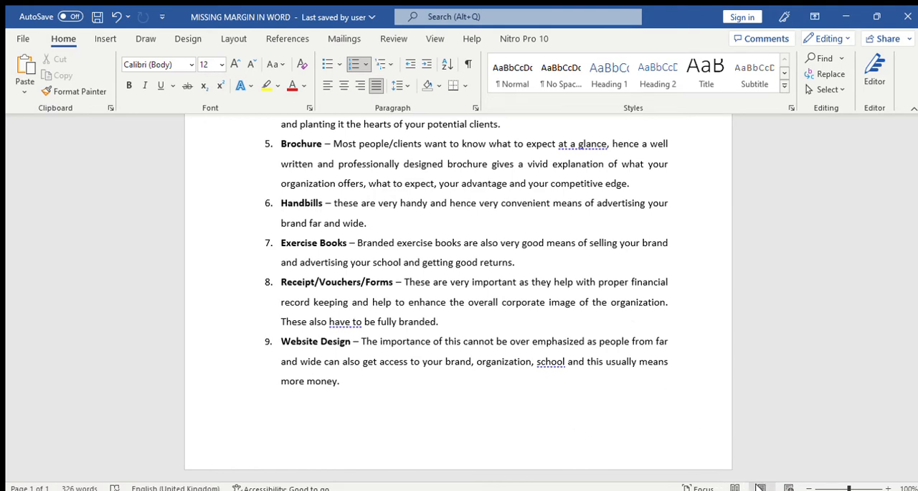
{"action": "left_click", "coordinate": [339, 380]}
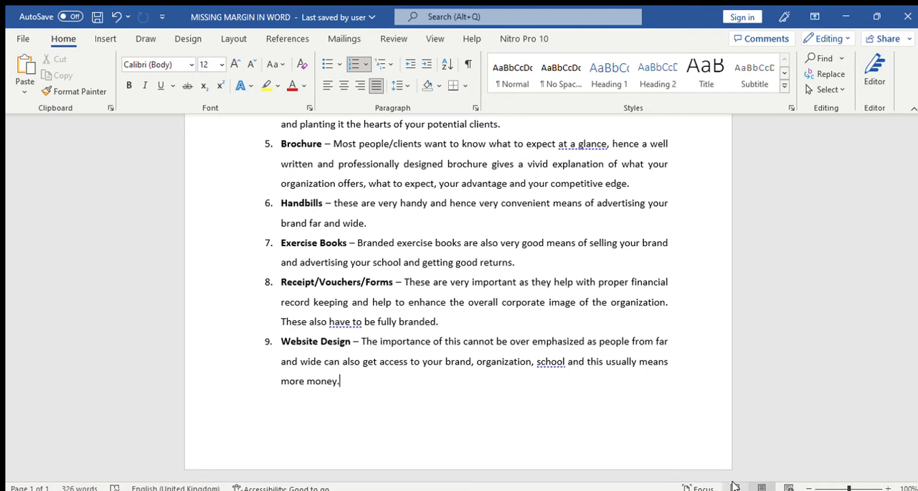
{"action": "mouse_move", "coordinate": [783, 483]}
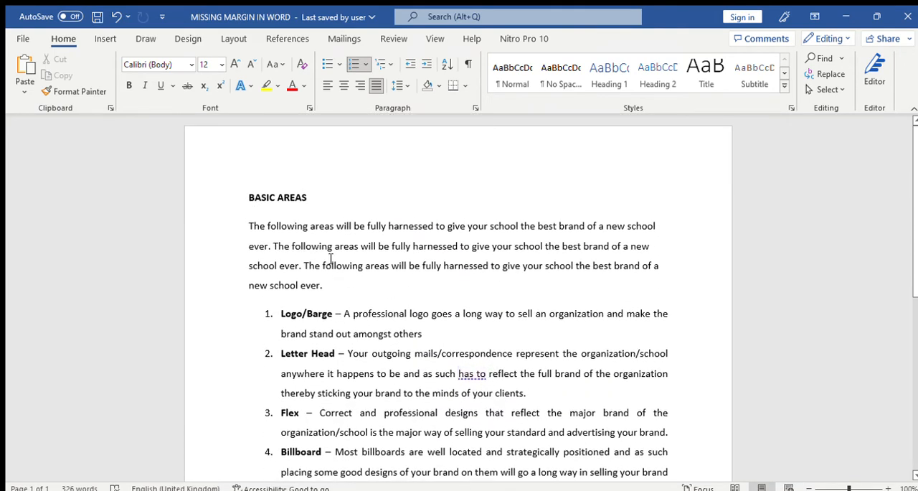
{"action": "mouse_move", "coordinate": [436, 233]}
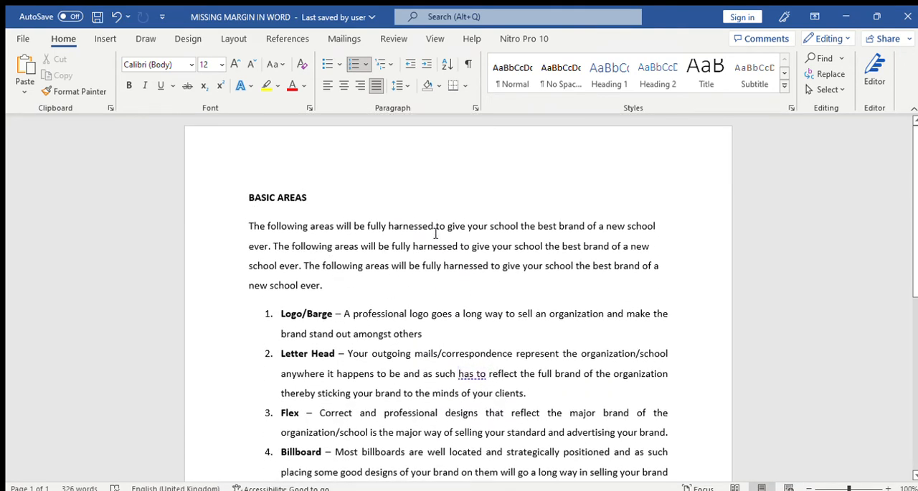